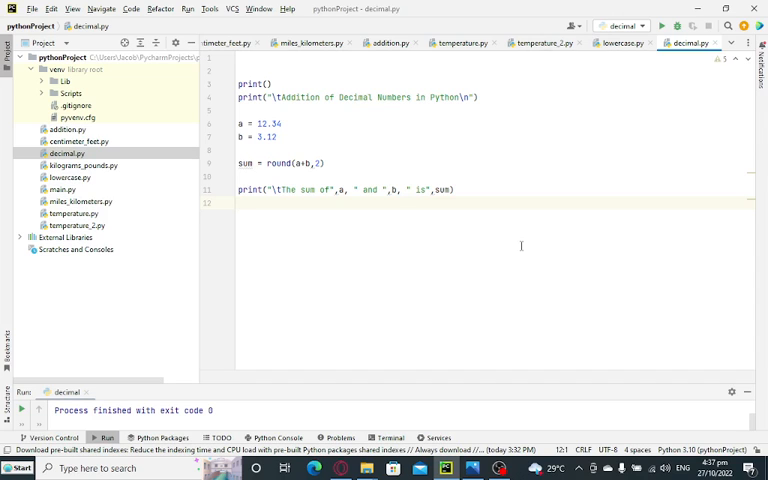
# Check PyCharm's version information from the Help menu and dismiss it
pyautogui.click(304, 12)
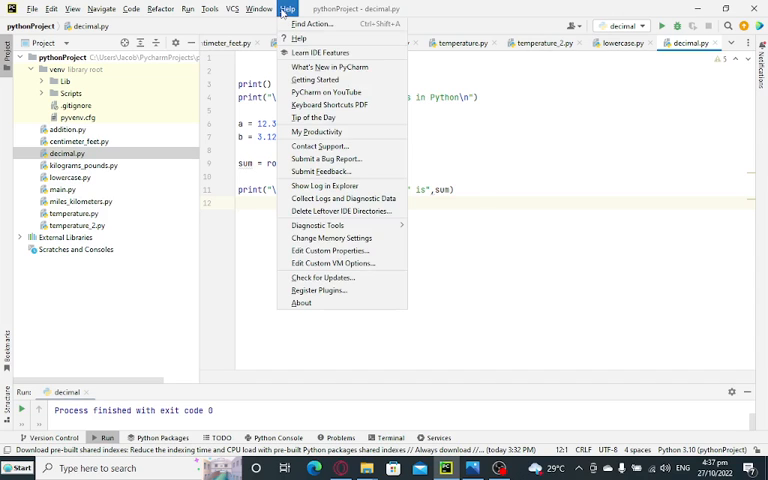
pyautogui.click(300, 304)
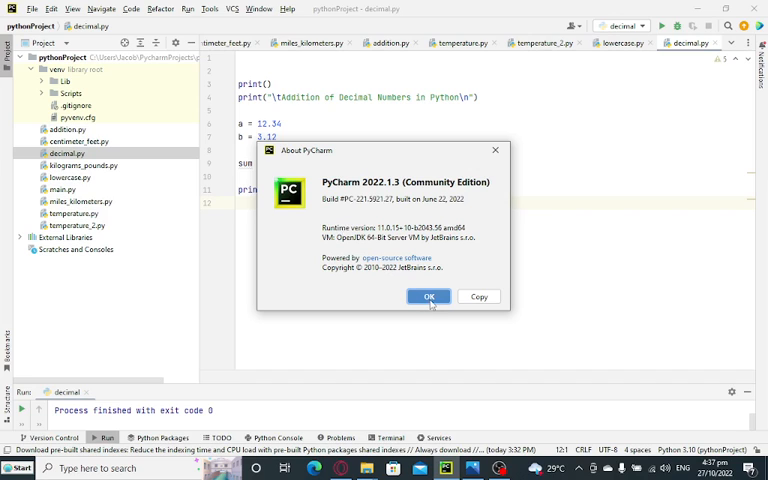
pyautogui.click(428, 296)
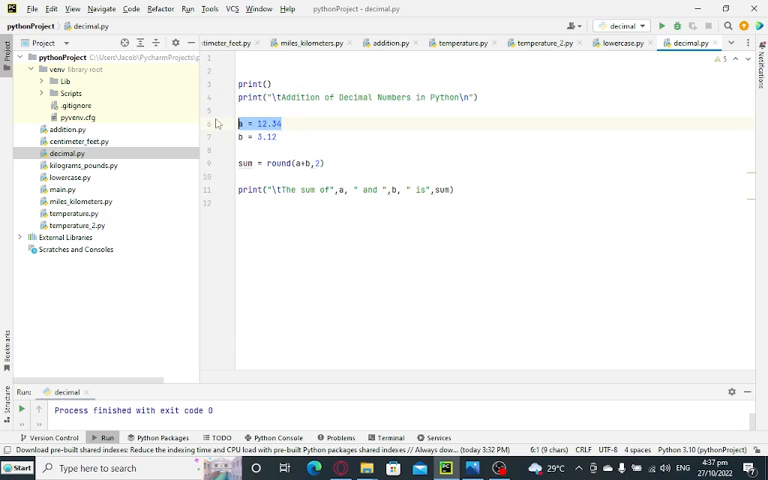
# Walk through the line assigning 12.34 to a and the sum variable on the round() line
pyautogui.click(278, 136)
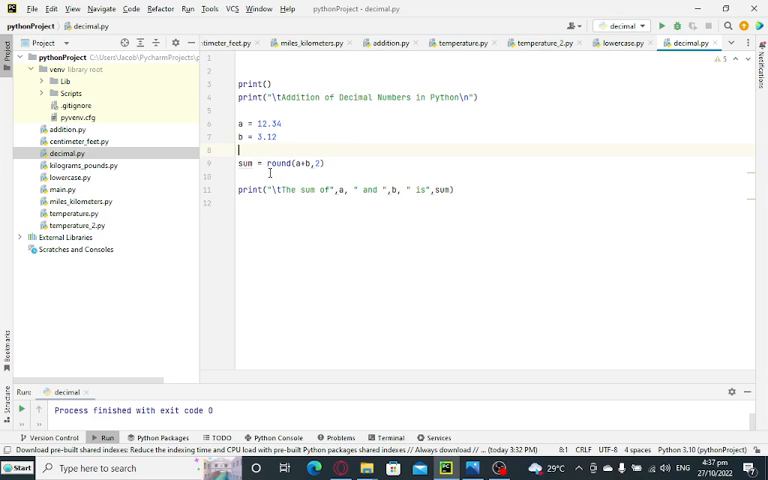
pyautogui.doubleClick(244, 162)
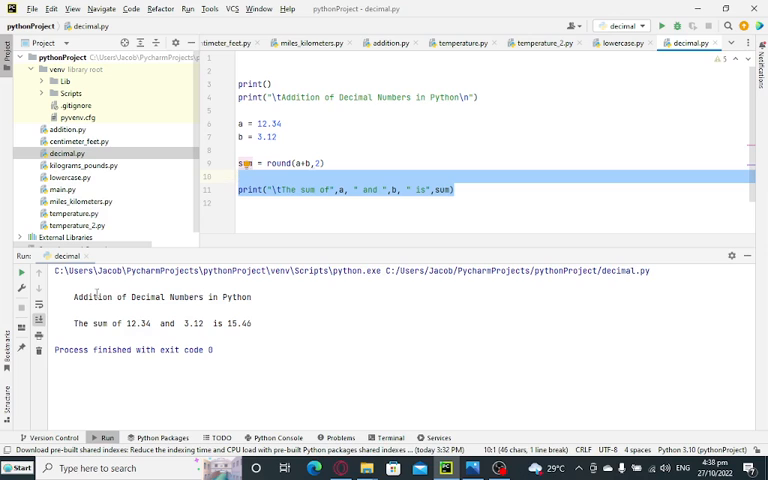
pyautogui.tripleClick(160, 296)
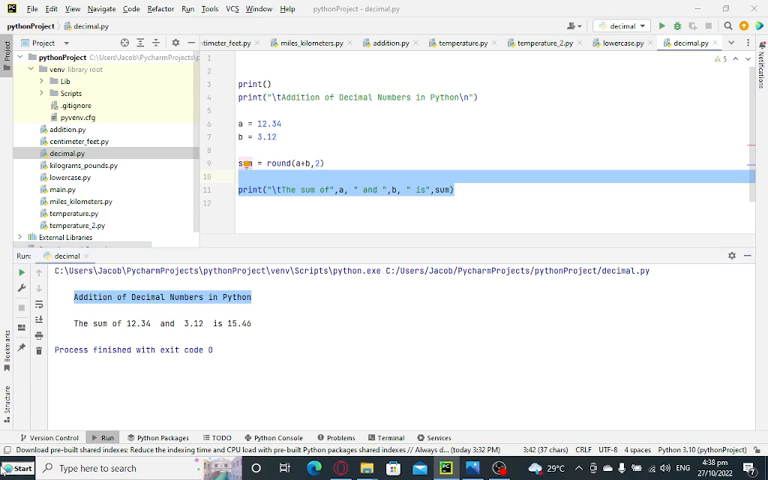
pyautogui.click(12, 464)
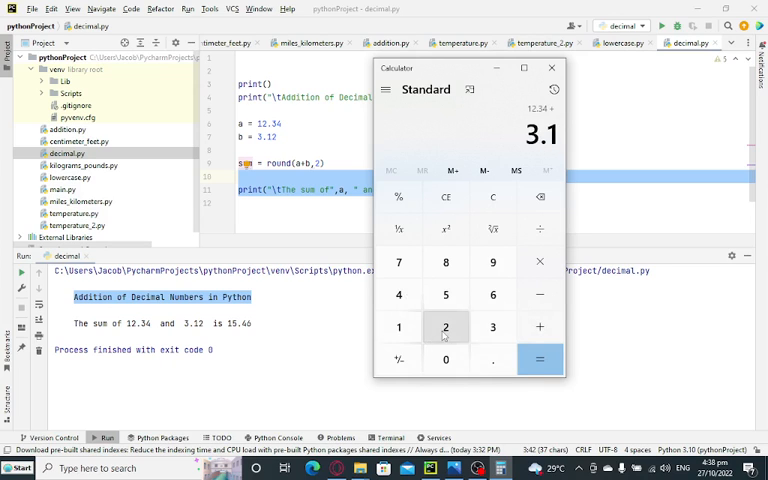
# Evaluate 12.34 + 3.12 in Calculator to show the total 15.46
pyautogui.click(540, 360)
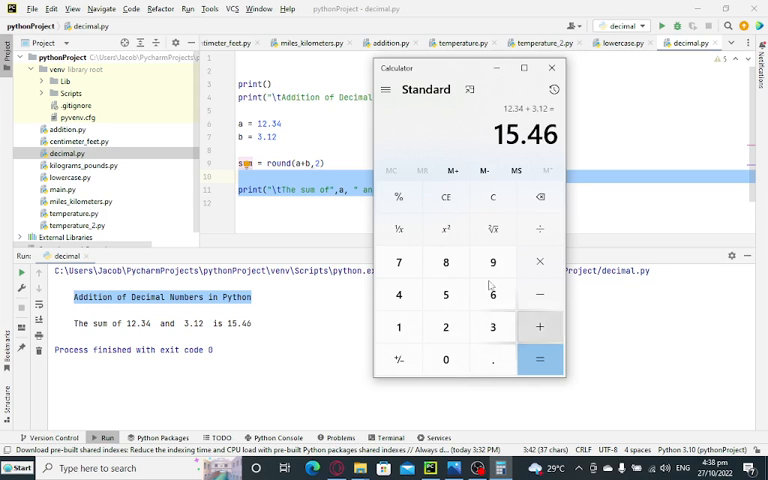